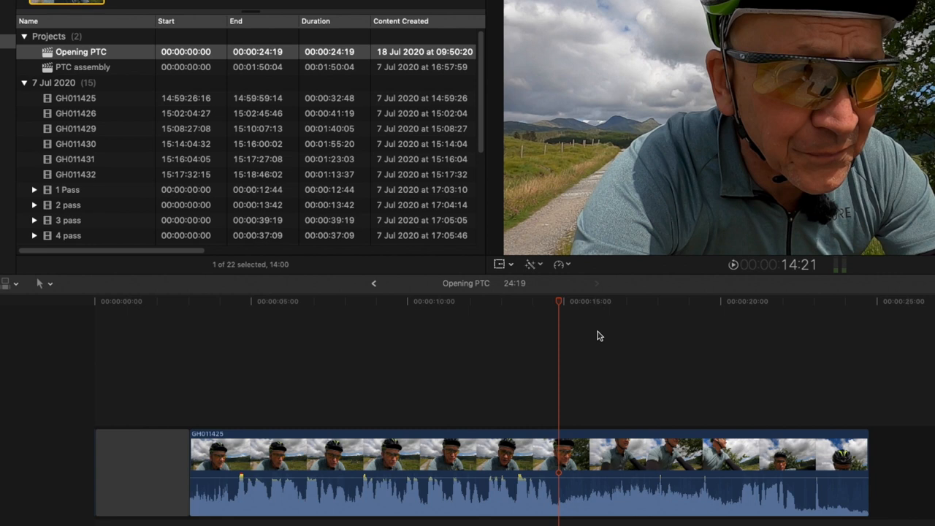
pyautogui.moveTo(604, 333)
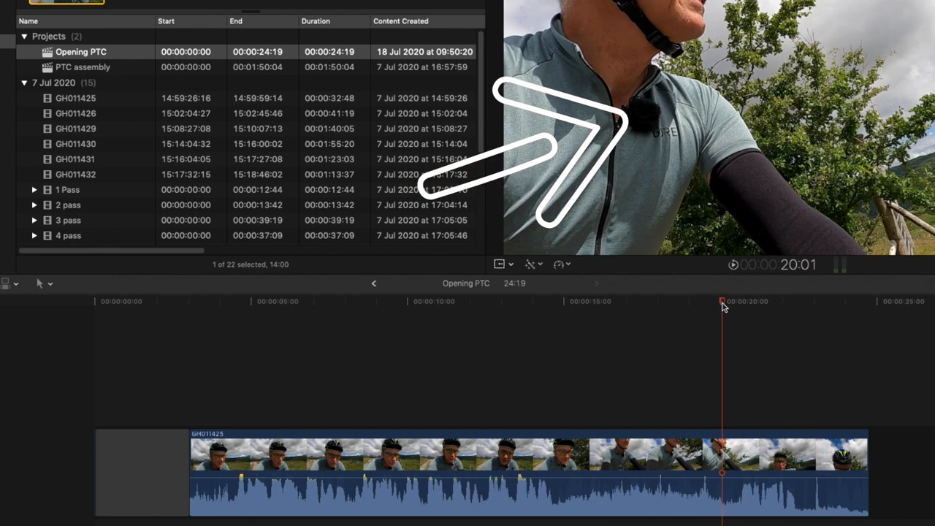
pyautogui.moveTo(652, 114)
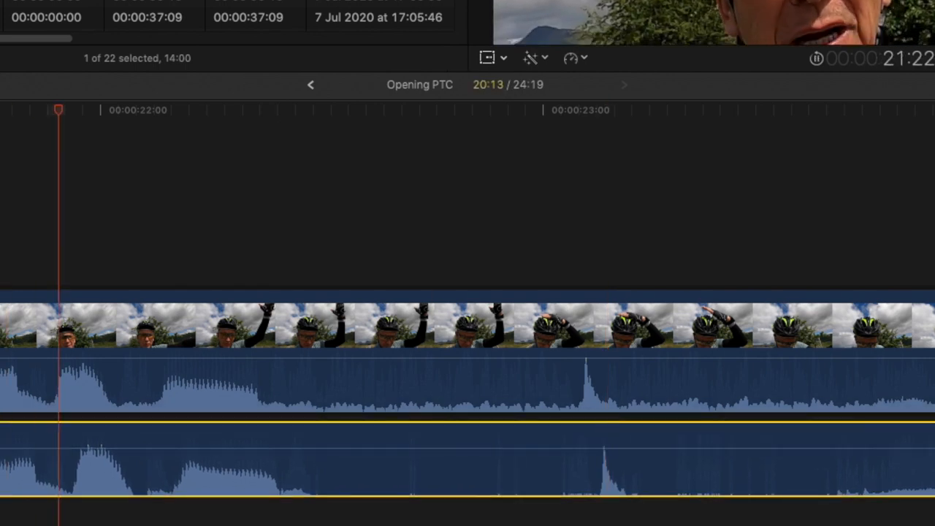
# Step: Expand the Opening PTC clip's audio components via the Clip menu
pyautogui.click(588, 110)
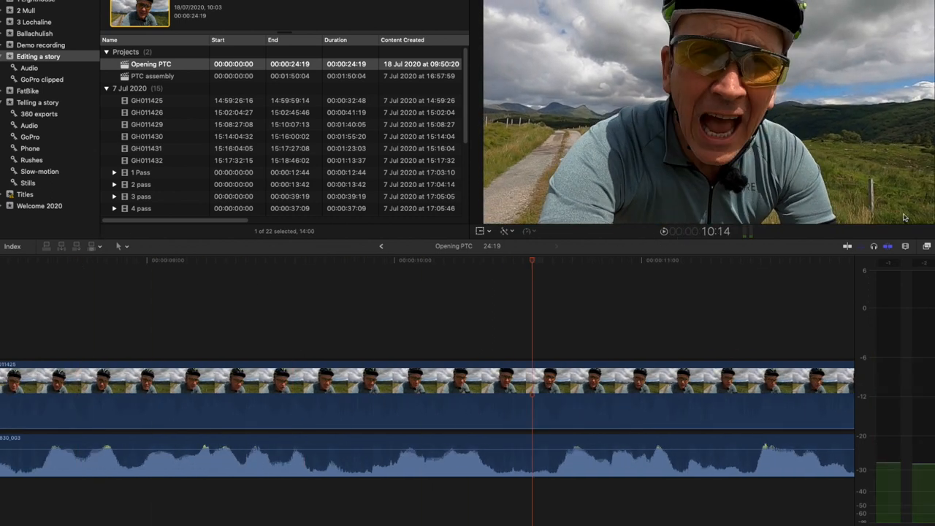
# Step: Load the TAS 2 +spaced project from the Telling a story event
pyautogui.click(904, 245)
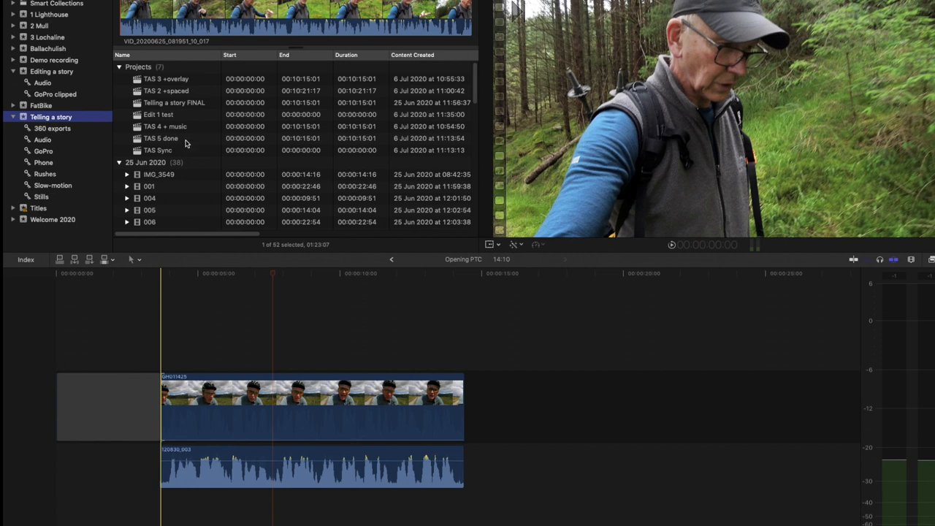
pyautogui.click(167, 91)
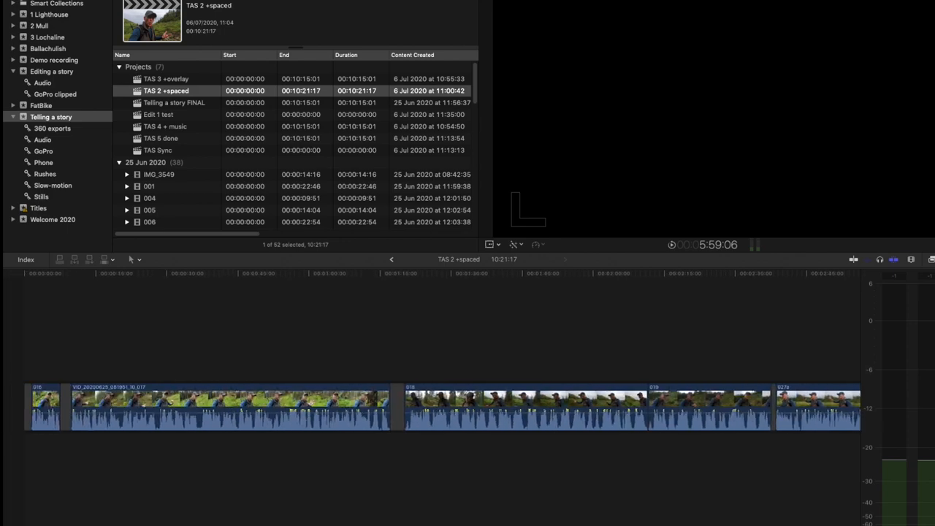
# Step: Play the TAS 2 +spaced edit from its start and through its talking shots
pyautogui.click(60, 273)
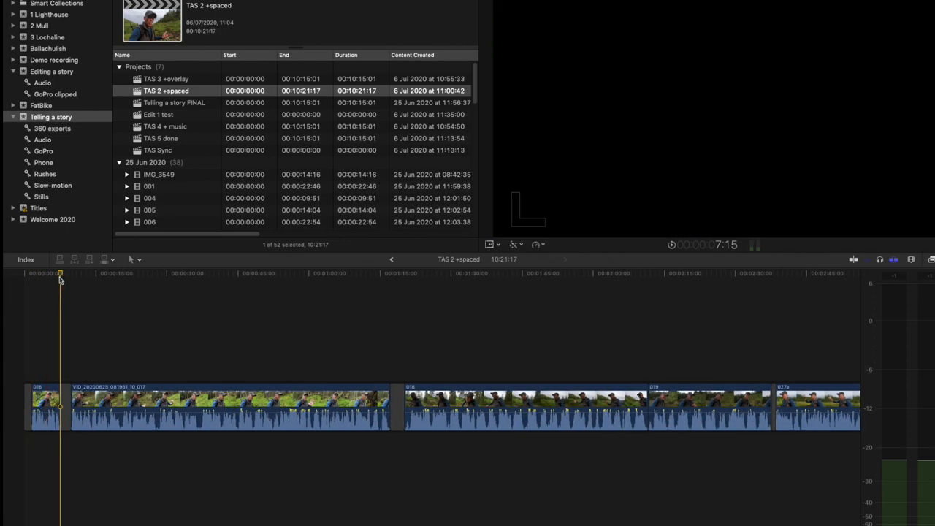
pyautogui.click(324, 273)
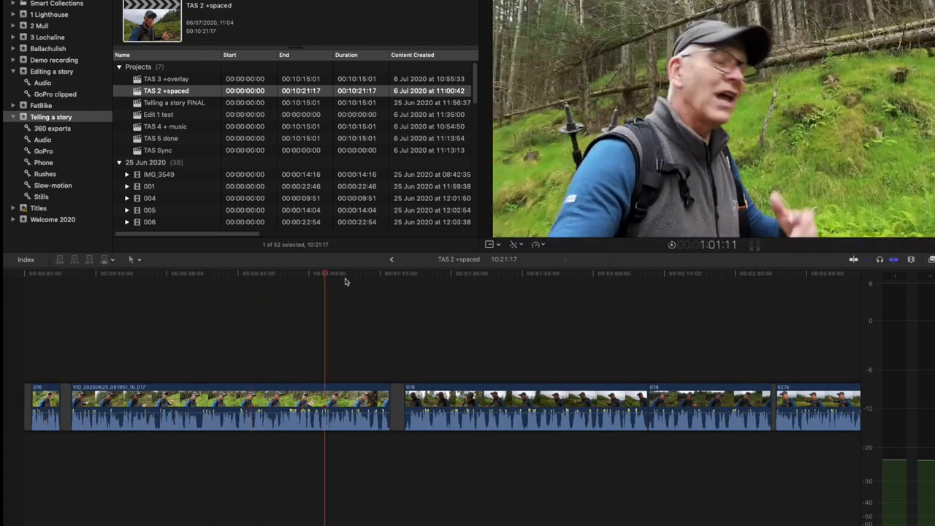
pyautogui.click(627, 273)
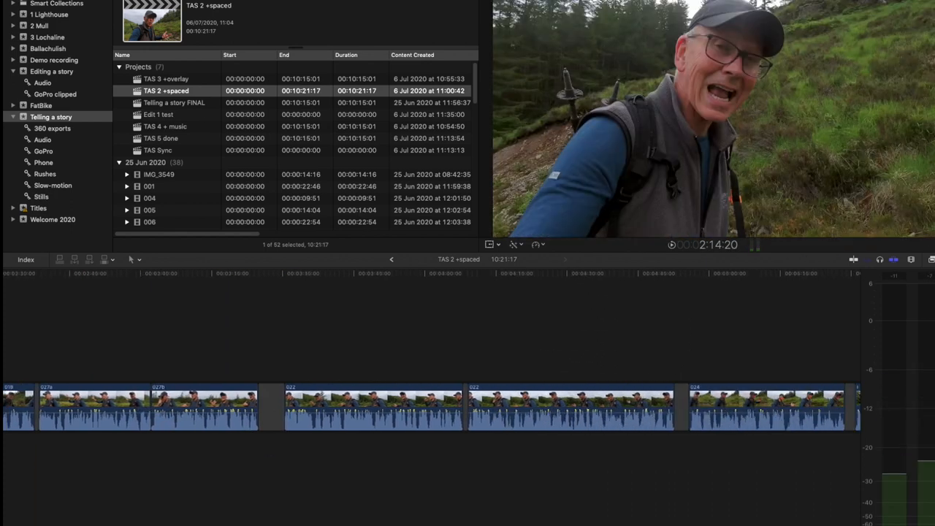
pyautogui.click(283, 274)
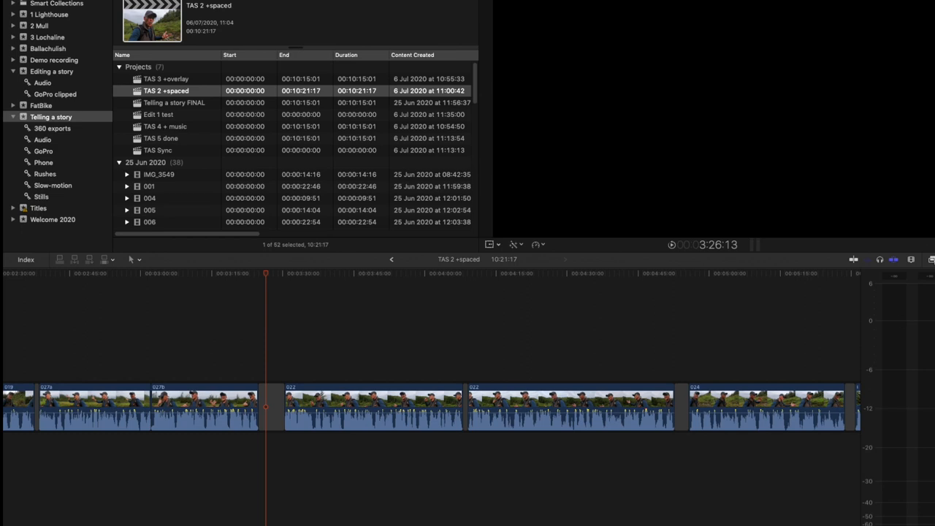
pyautogui.moveTo(266, 277)
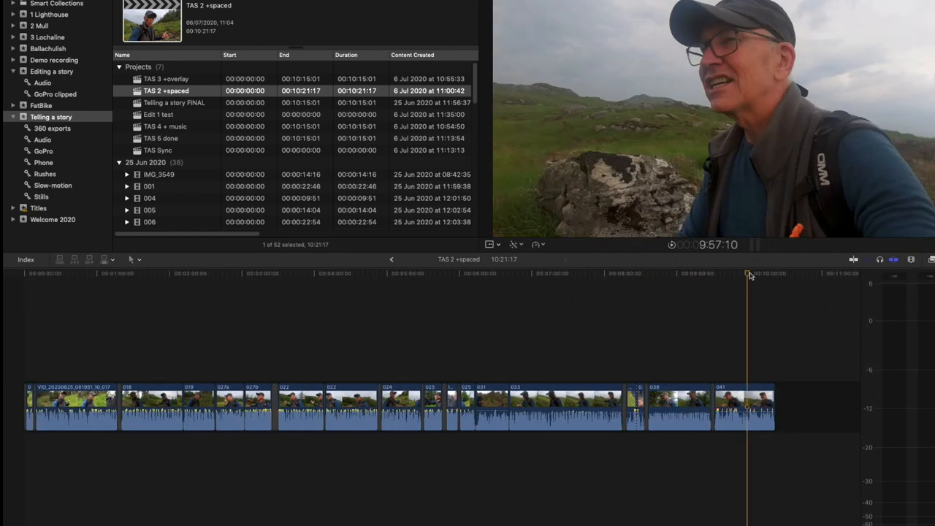
# Step: Check the end of the edit and a gap between clips before returning to an earlier shot
pyautogui.click(271, 273)
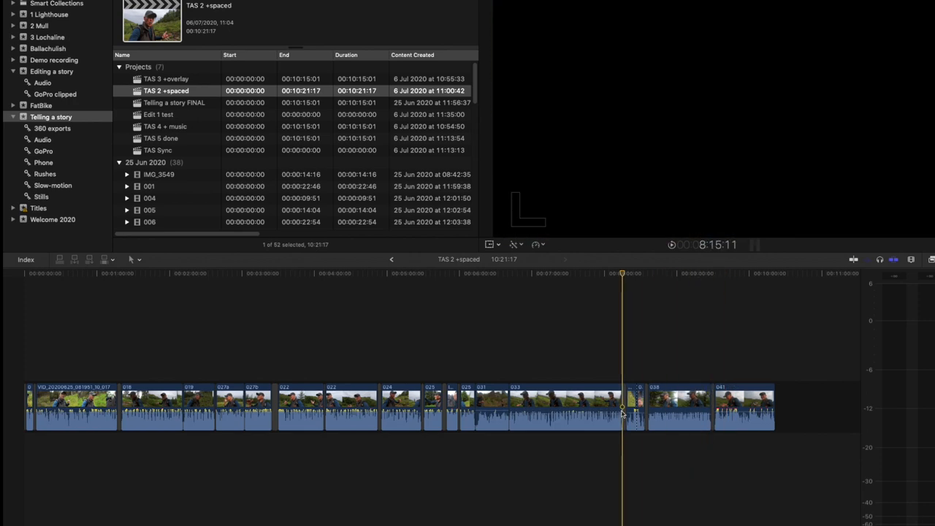
pyautogui.click(636, 408)
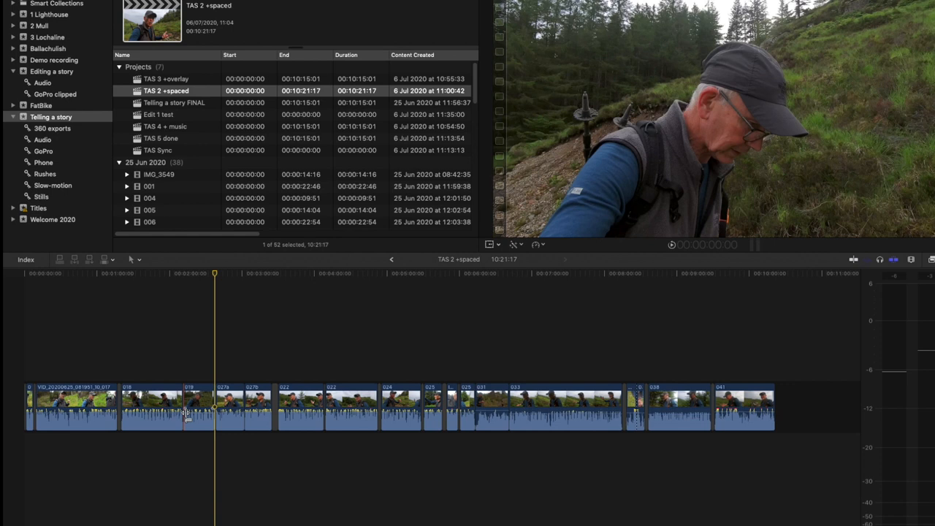
pyautogui.click(167, 78)
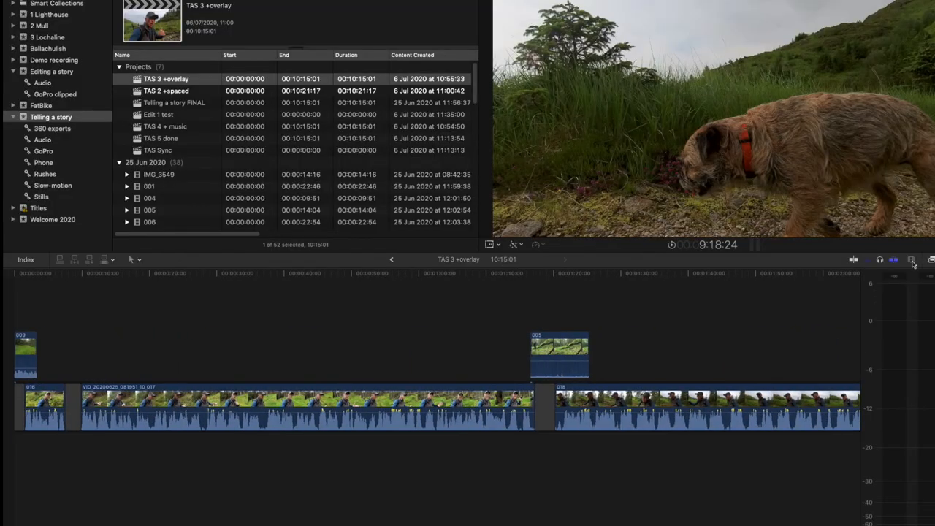
pyautogui.click(912, 260)
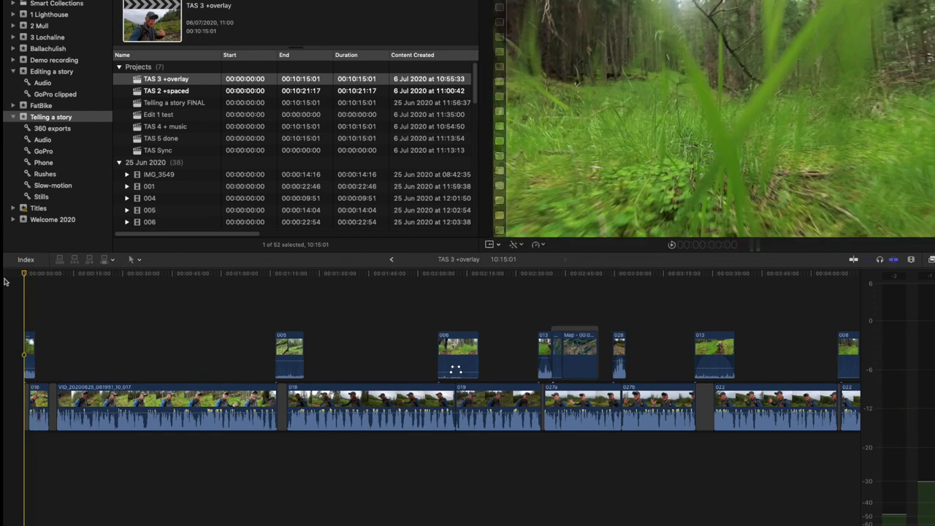
pyautogui.click(37, 273)
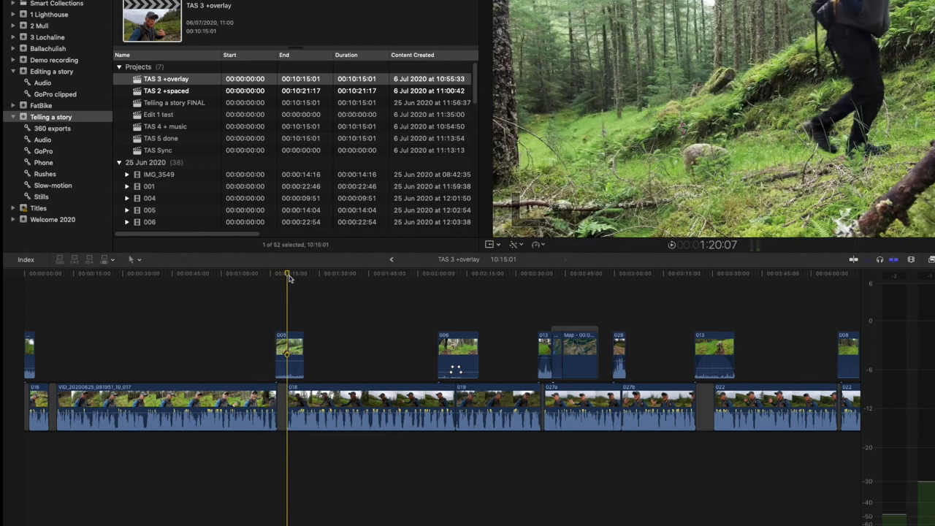
pyautogui.moveTo(288, 276); pyautogui.dragTo(274, 277)
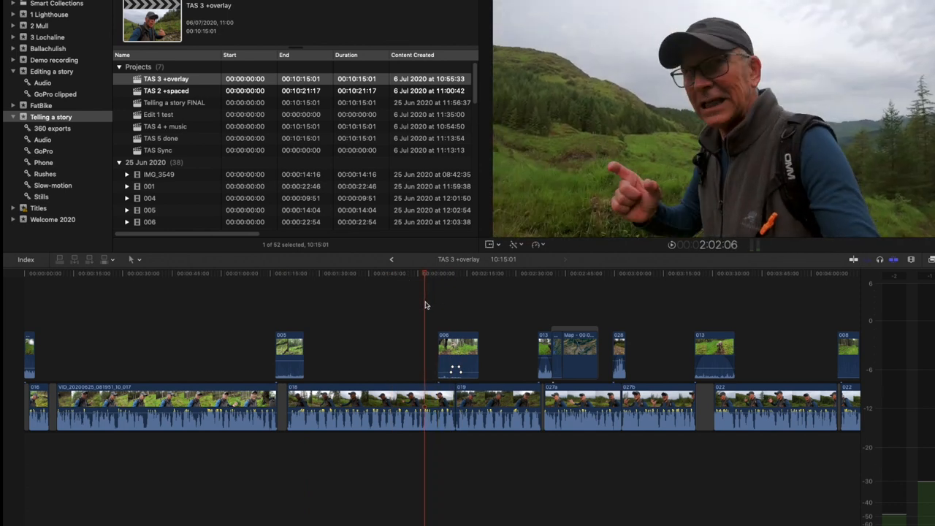
pyautogui.click(458, 358)
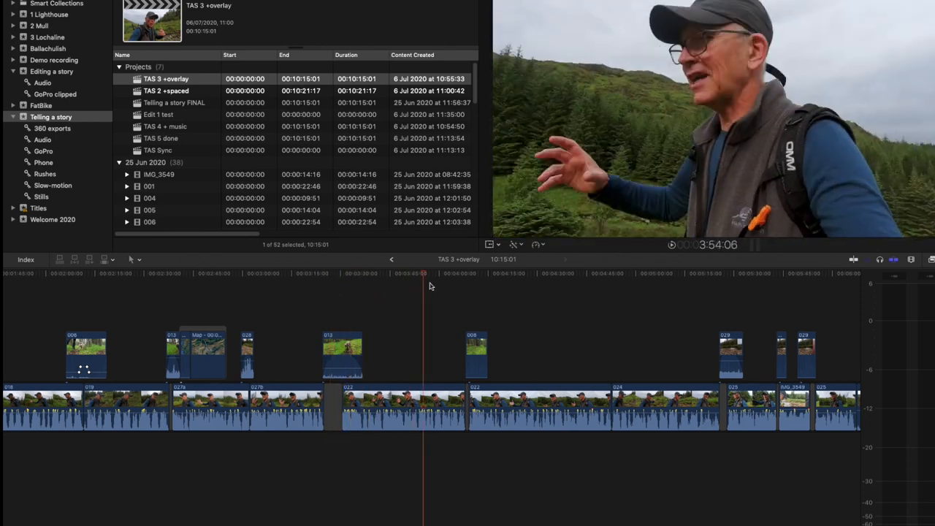
# Step: Cue playback to the riverside B-roll shot in the TAS 3 +overlay edit
pyautogui.click(453, 285)
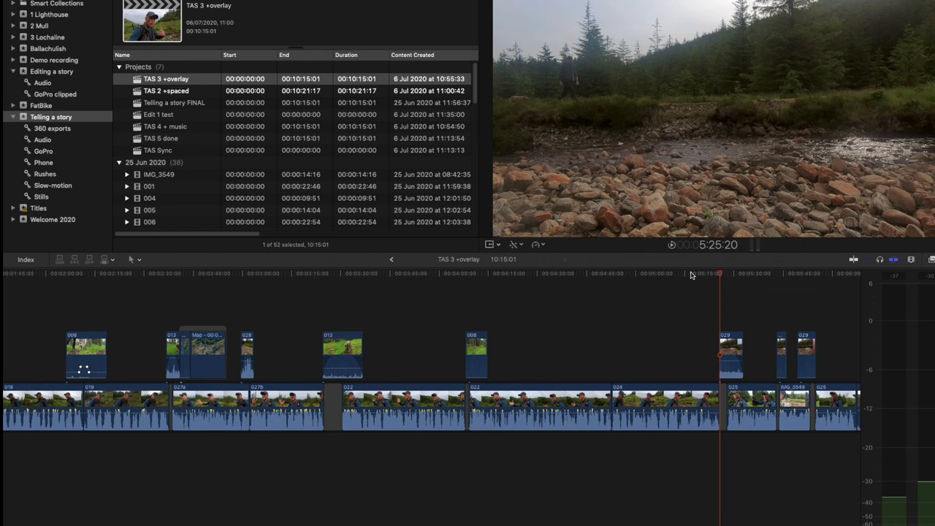
pyautogui.moveTo(228, 9)
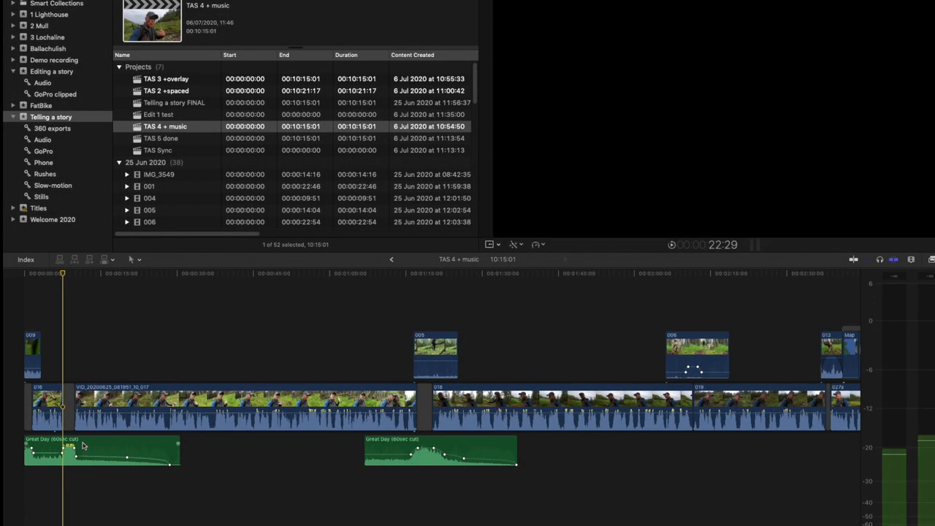
# Step: Select the Great Day (60sec cut) music in the library browser
pyautogui.click(101, 450)
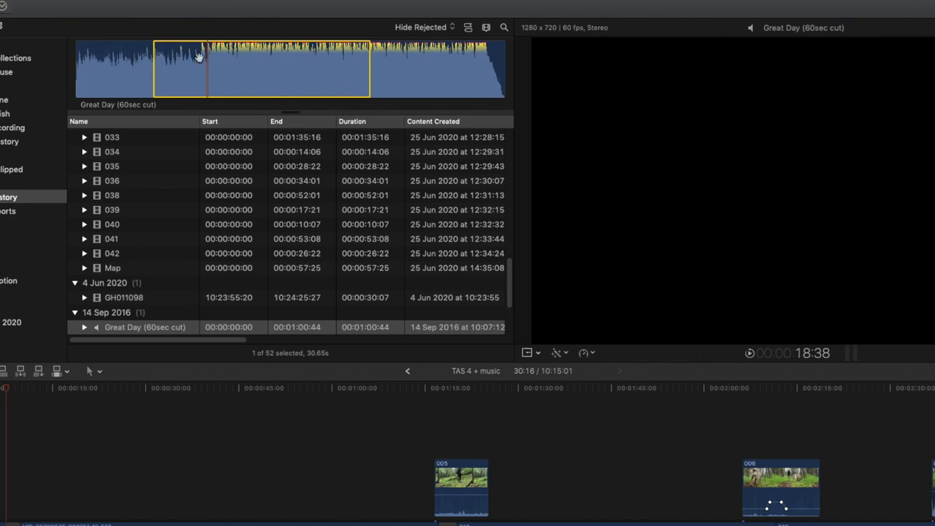
pyautogui.moveTo(202, 57)
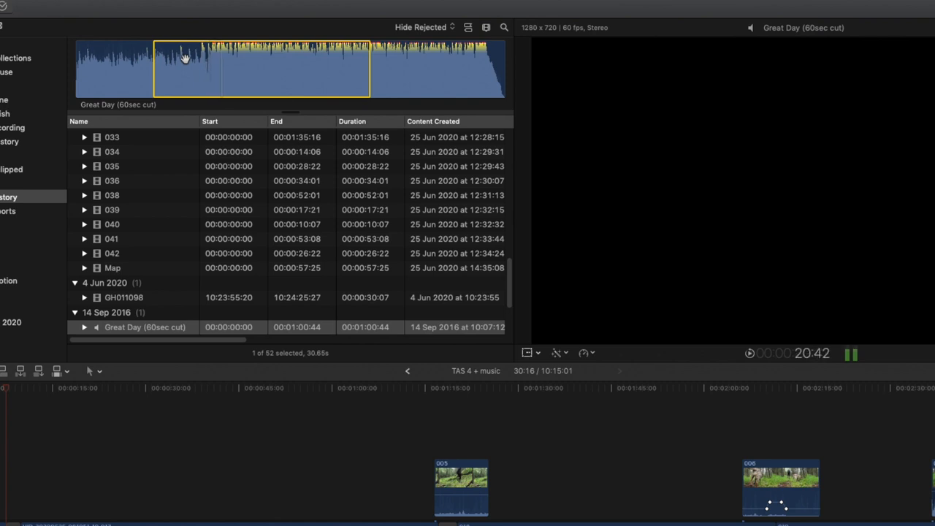
pyautogui.moveTo(208, 49)
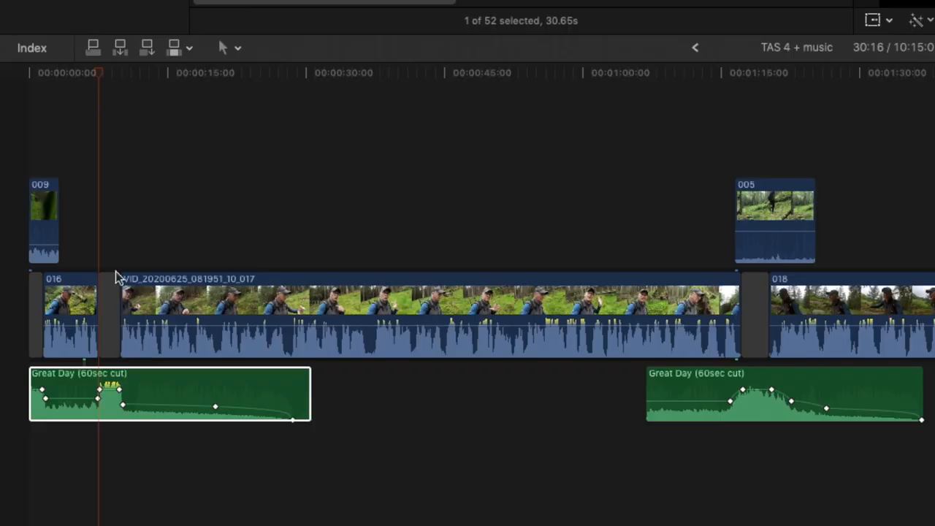
pyautogui.moveTo(85, 260)
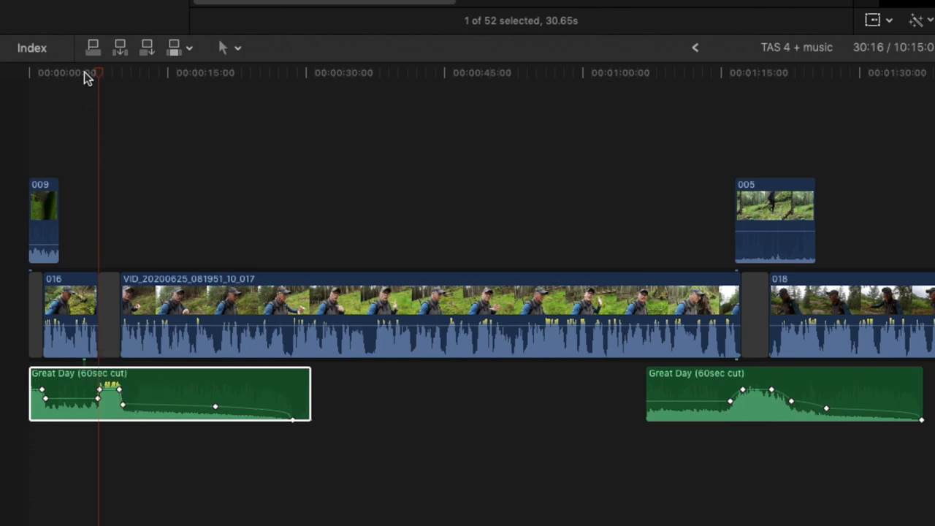
# Step: Cue the playhead to the start of the second Great Day music bed around 1:16
pyautogui.click(168, 394)
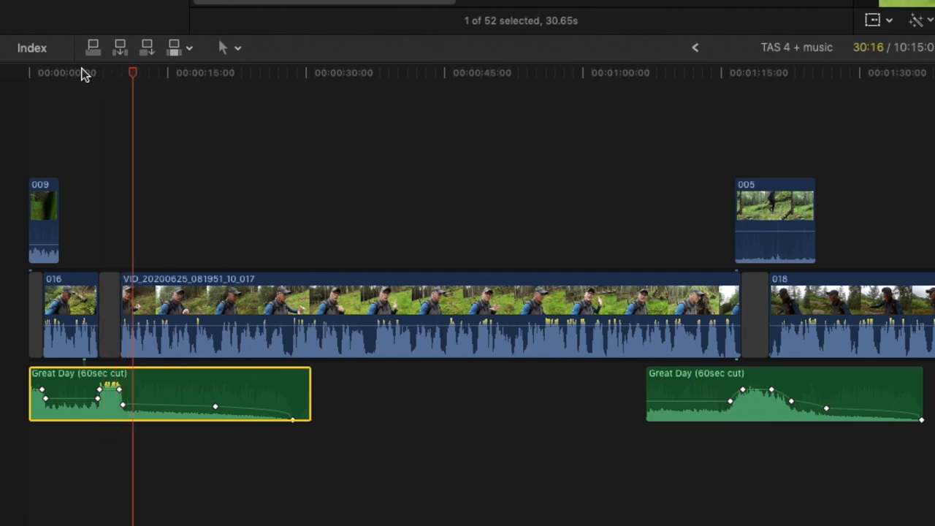
pyautogui.moveTo(731, 86)
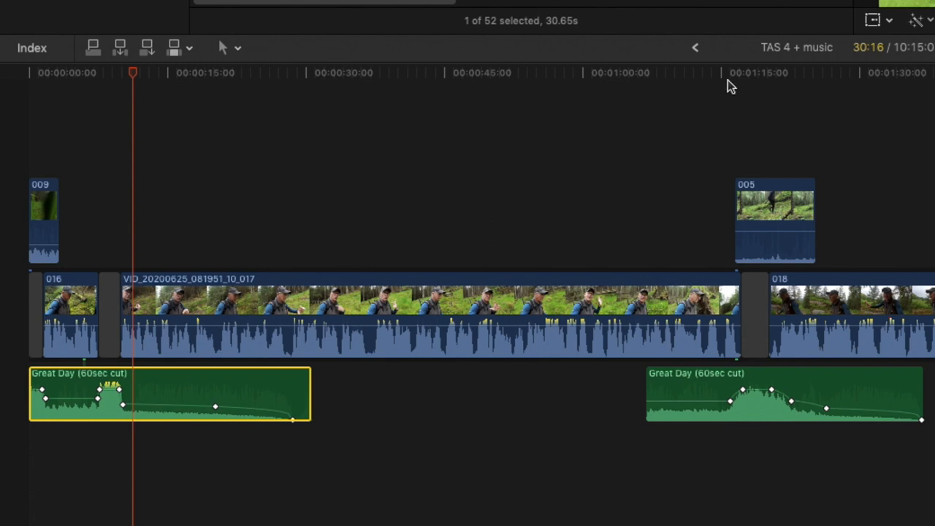
pyautogui.click(716, 73)
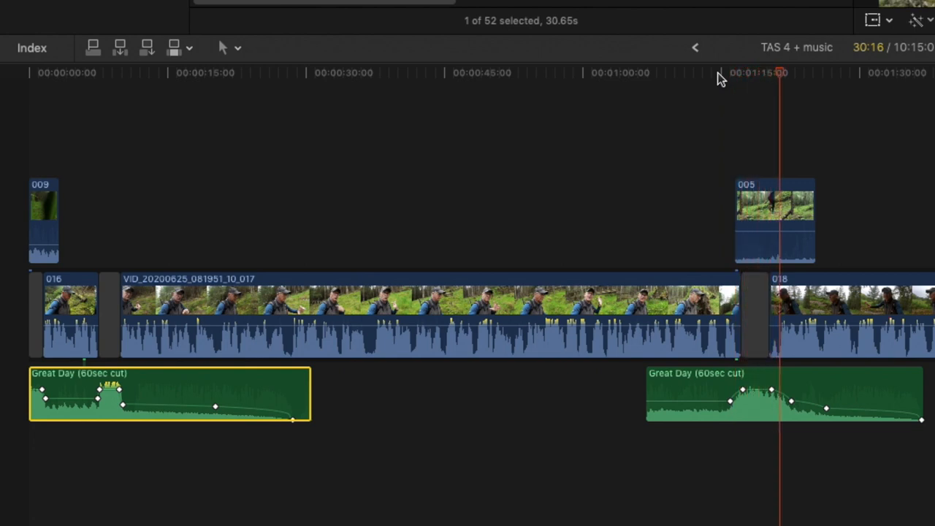
pyautogui.moveTo(358, 506)
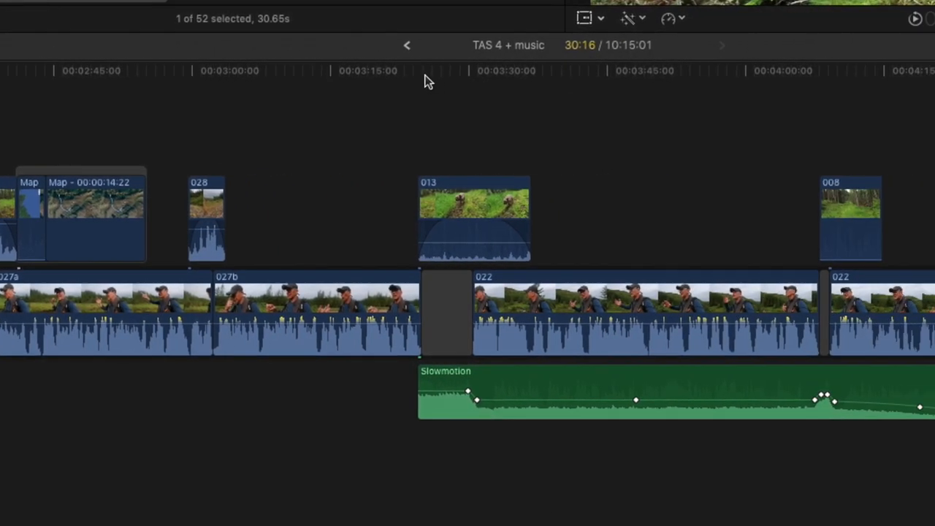
# Step: Scrub through the Slowmotion music bed and move on toward the Slowmotion Edit01 stretch
pyautogui.click(430, 70)
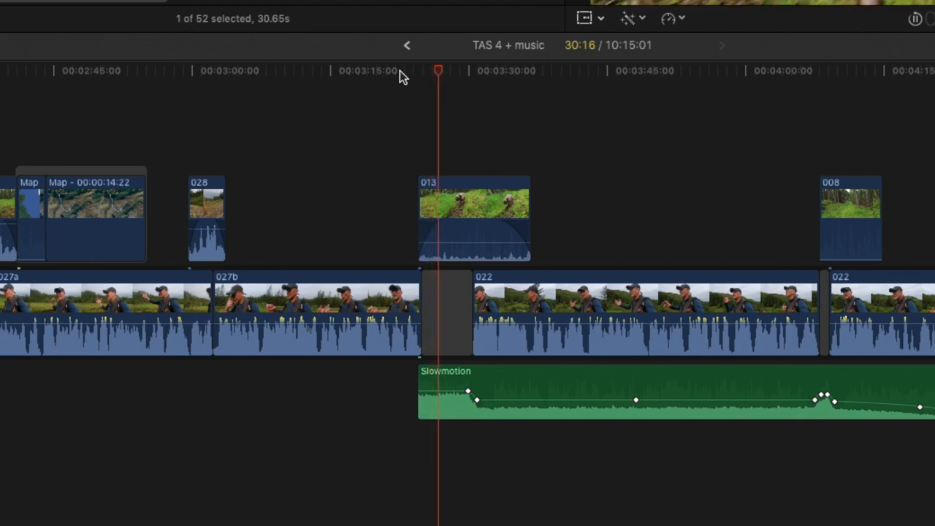
pyautogui.moveTo(439, 70); pyautogui.dragTo(456, 70)
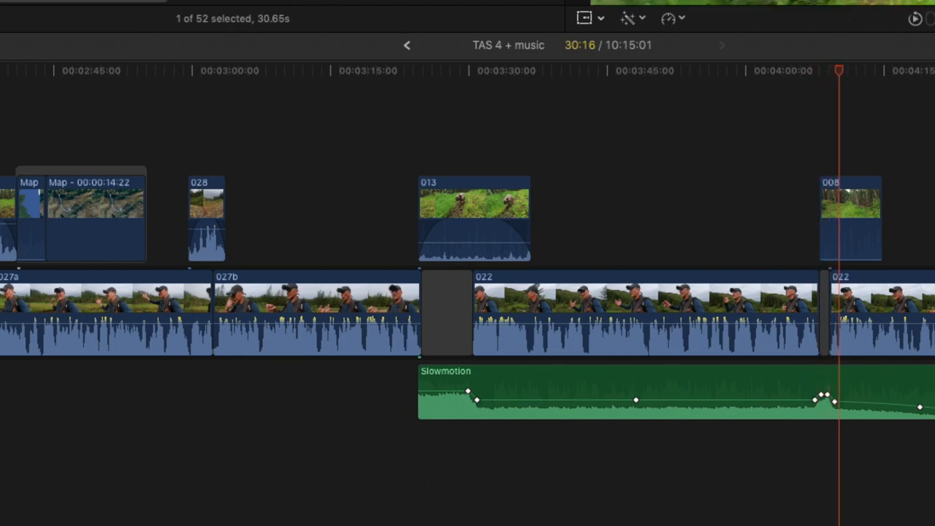
pyautogui.hscroll(3)
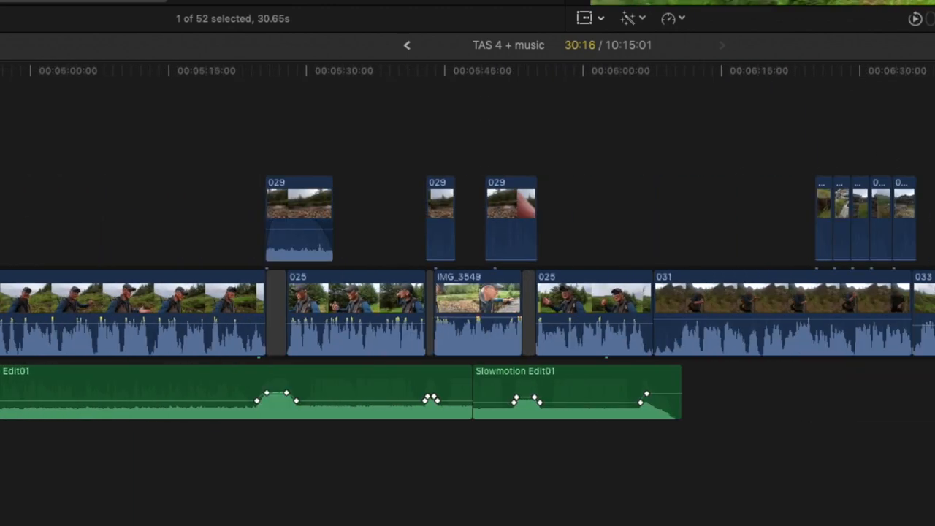
# Step: Scroll the timeline right to the closing Great Day music beds
pyautogui.hscroll(3)
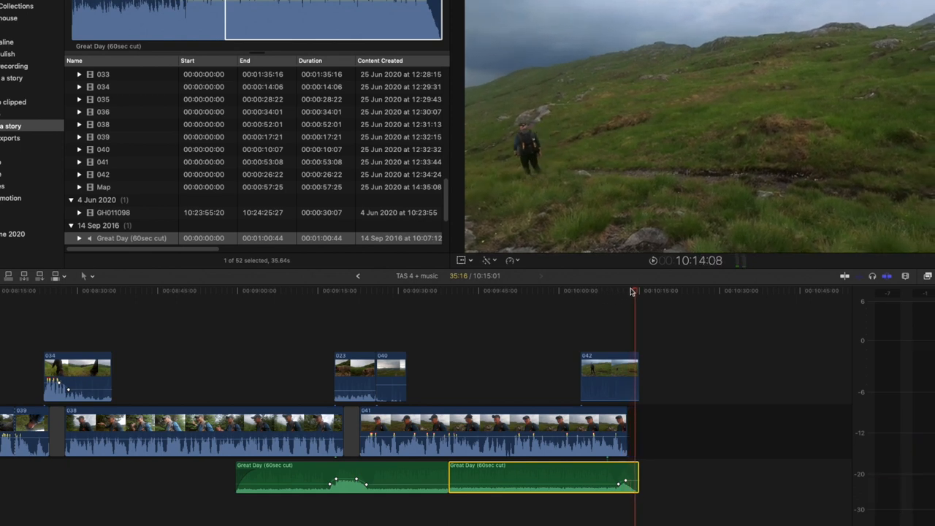
# Step: Select clip 041 where it runs over the two closing Great Day beds
pyautogui.click(331, 290)
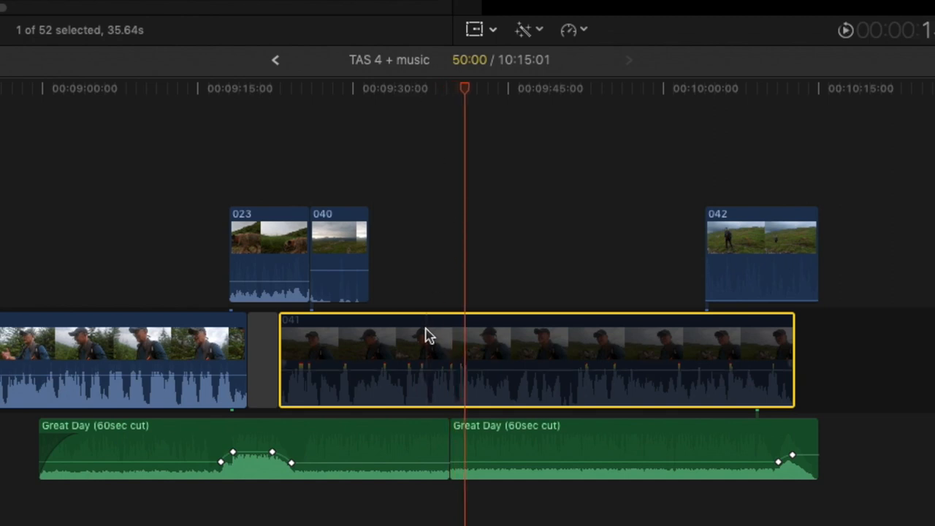
# Step: Play the ending from inside clip 041 past where the Great Day beds join
pyautogui.click(410, 88)
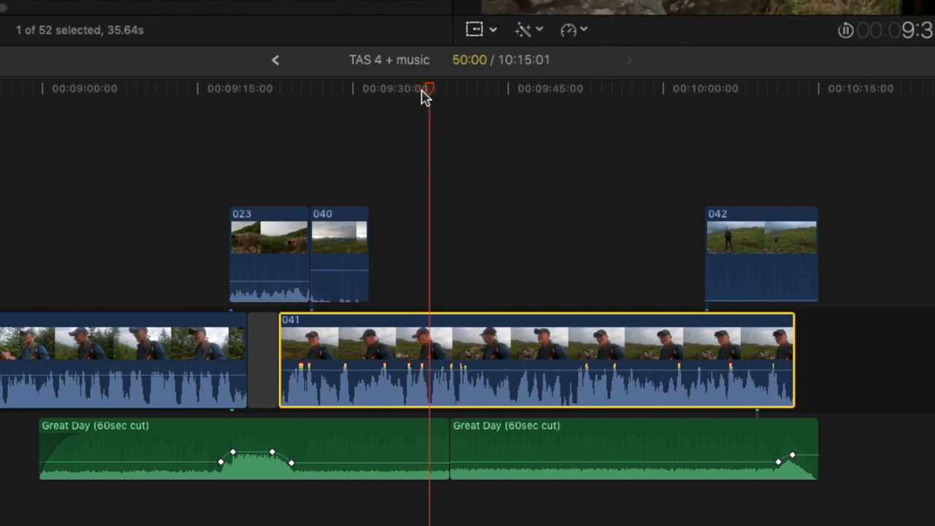
pyautogui.click(450, 89)
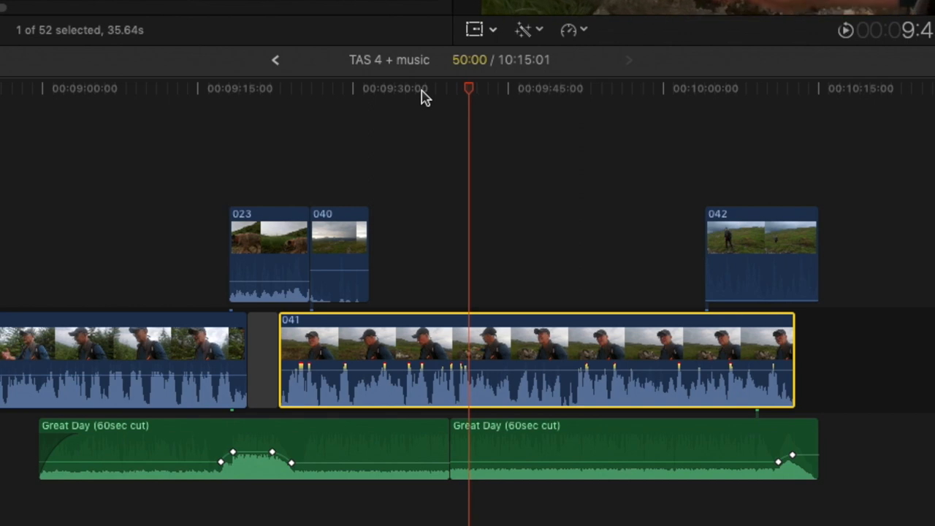
pyautogui.moveTo(439, 95)
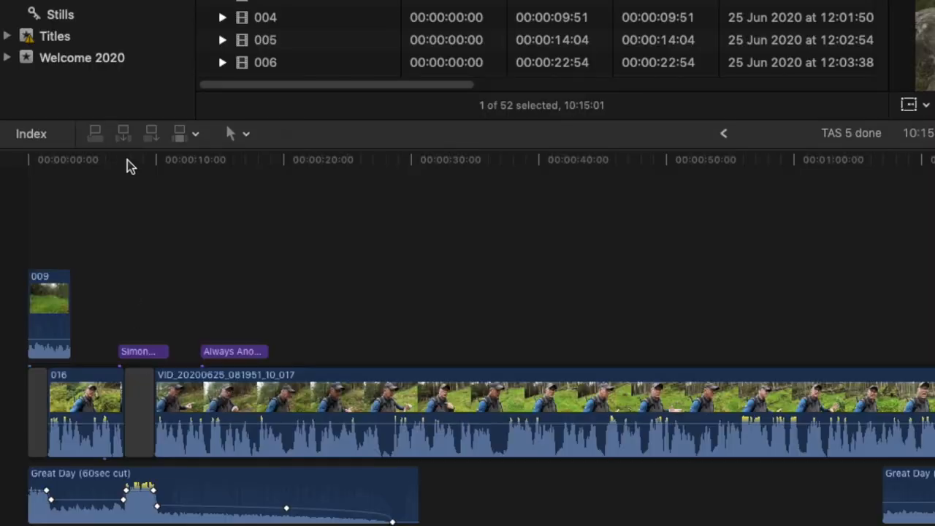
pyautogui.moveTo(134, 131)
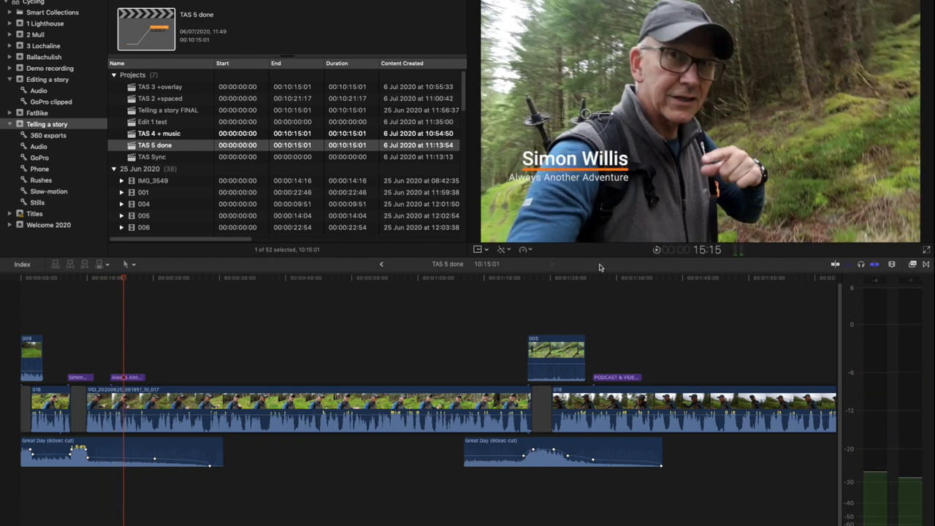
# Step: Jump to the map section around 2:45 showing the STRONTIAN and LOCH SHIEL callout titles
pyautogui.click(596, 278)
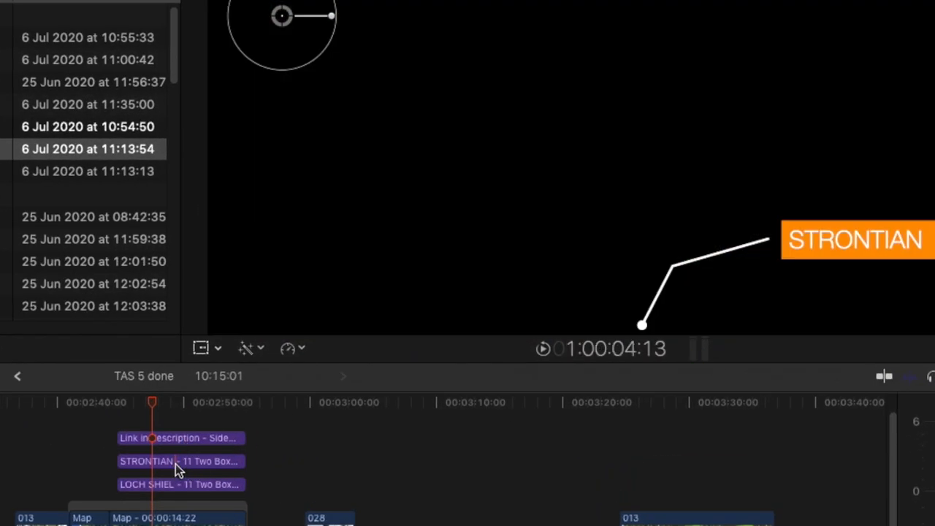
# Step: Select the STRONTIAN callout, preview the Fuse logo animation, and scroll to the Twitter lower third
pyautogui.click(178, 462)
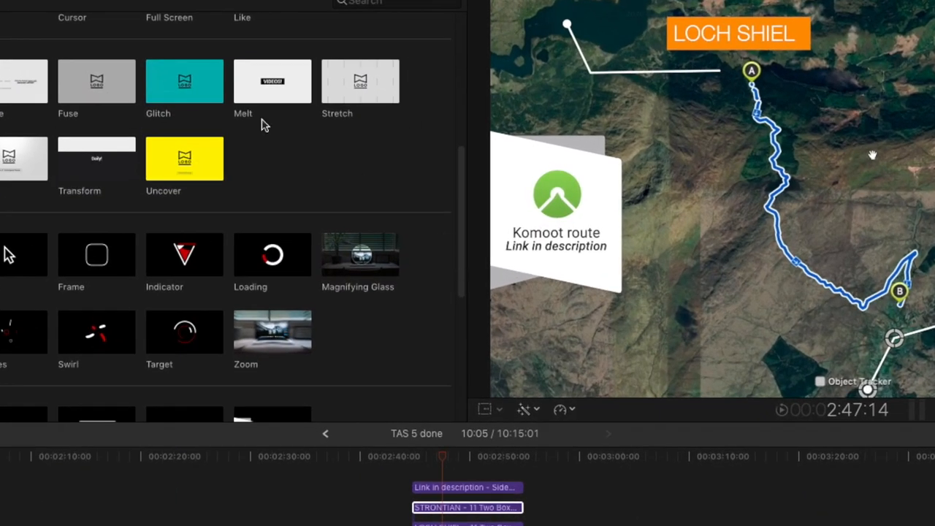
pyautogui.click(97, 81)
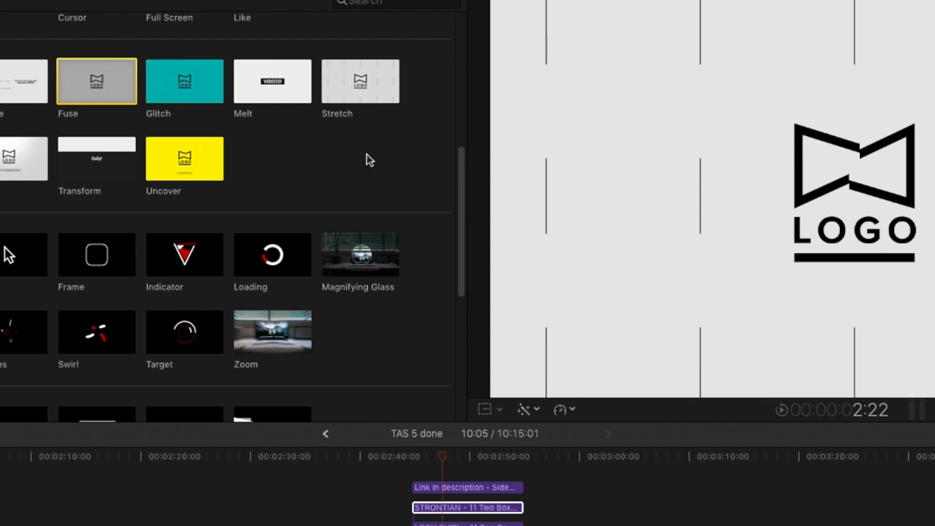
pyautogui.scroll(-3)
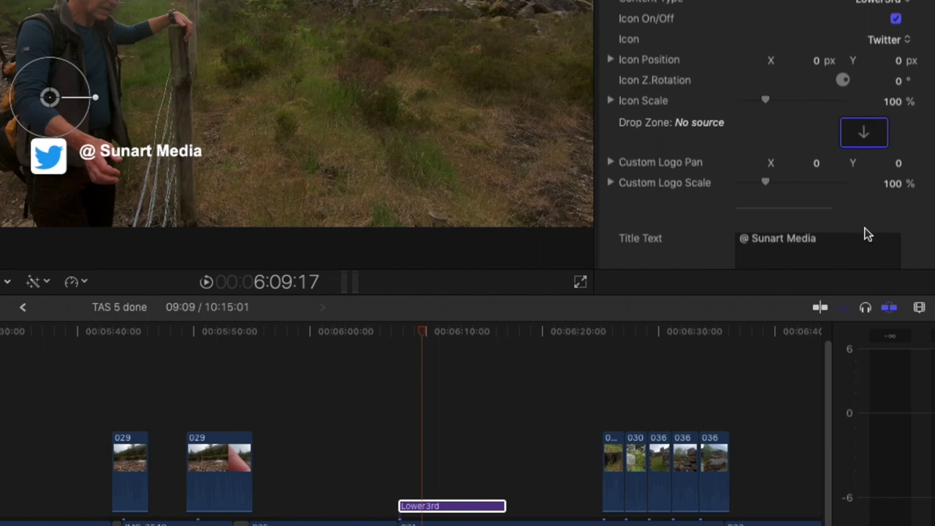
pyautogui.click(887, 38)
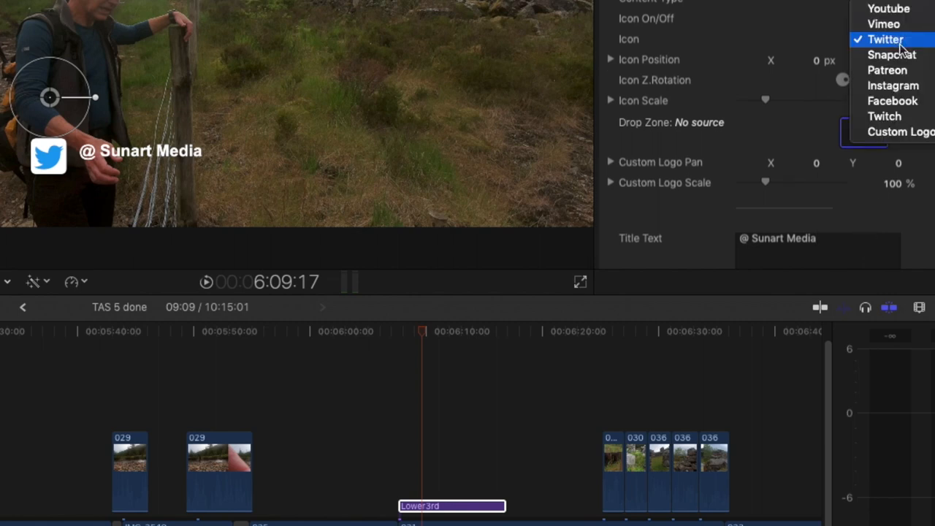
pyautogui.click(891, 54)
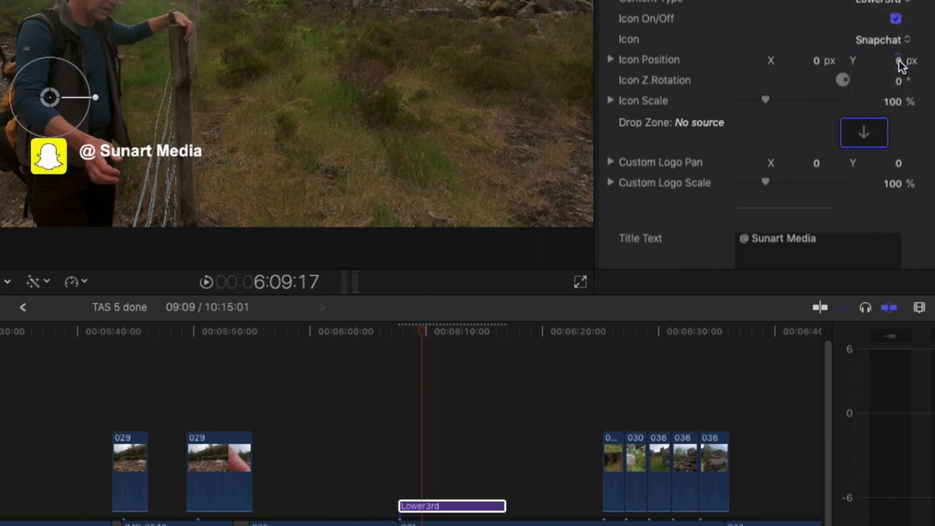
pyautogui.click(879, 40)
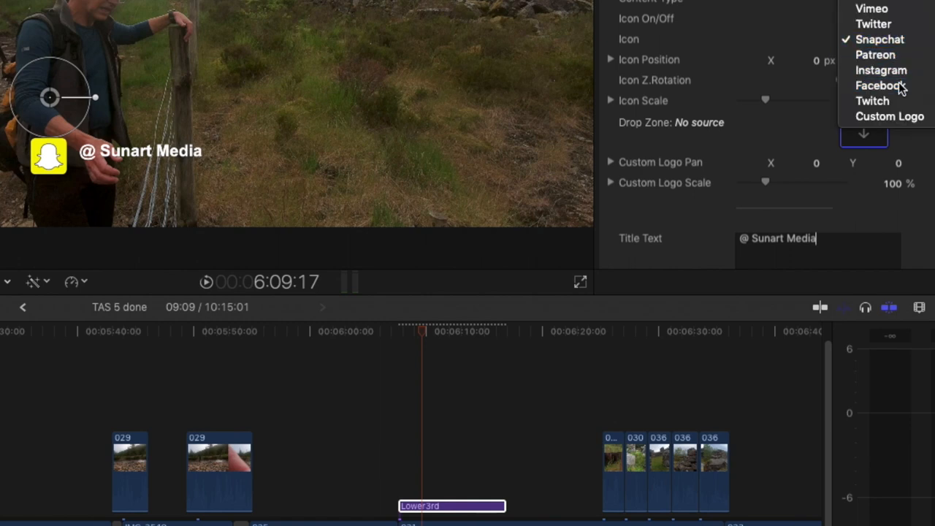
pyautogui.click(883, 85)
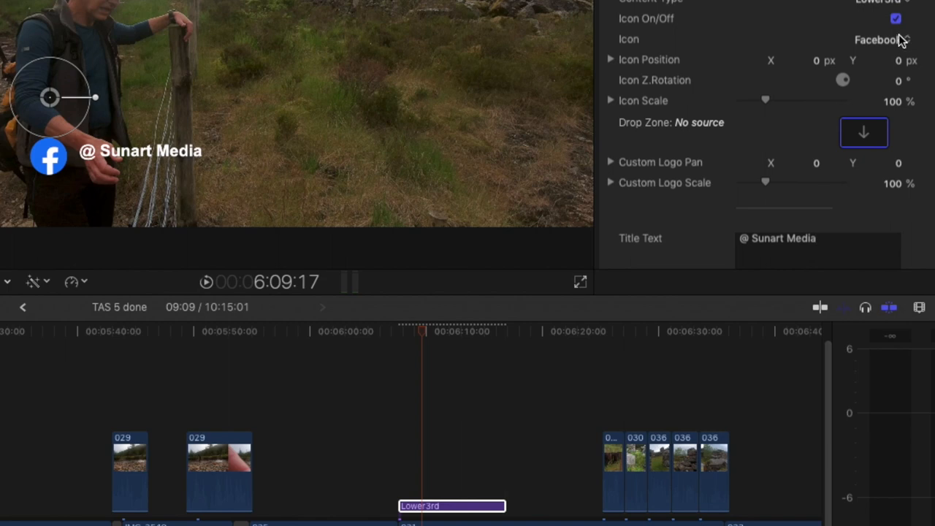
pyautogui.click(880, 38)
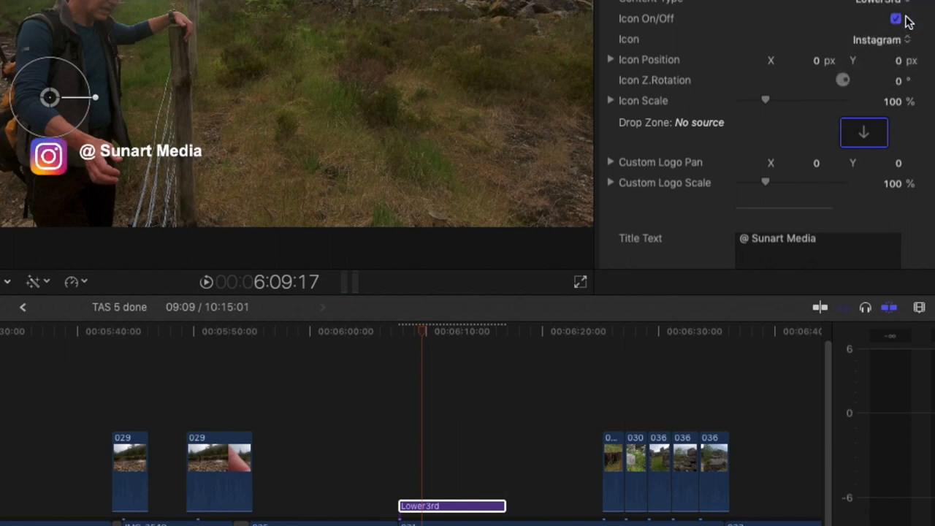
pyautogui.click(879, 39)
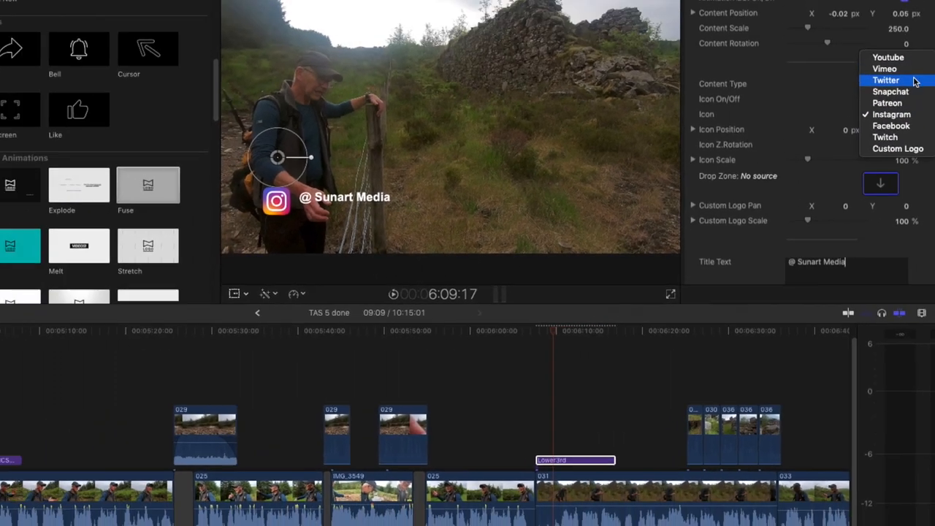
pyautogui.click(885, 79)
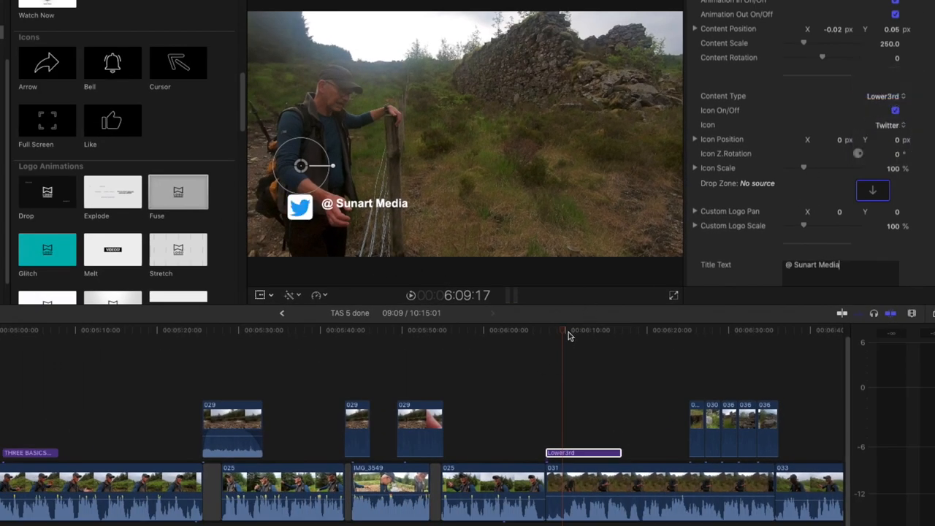